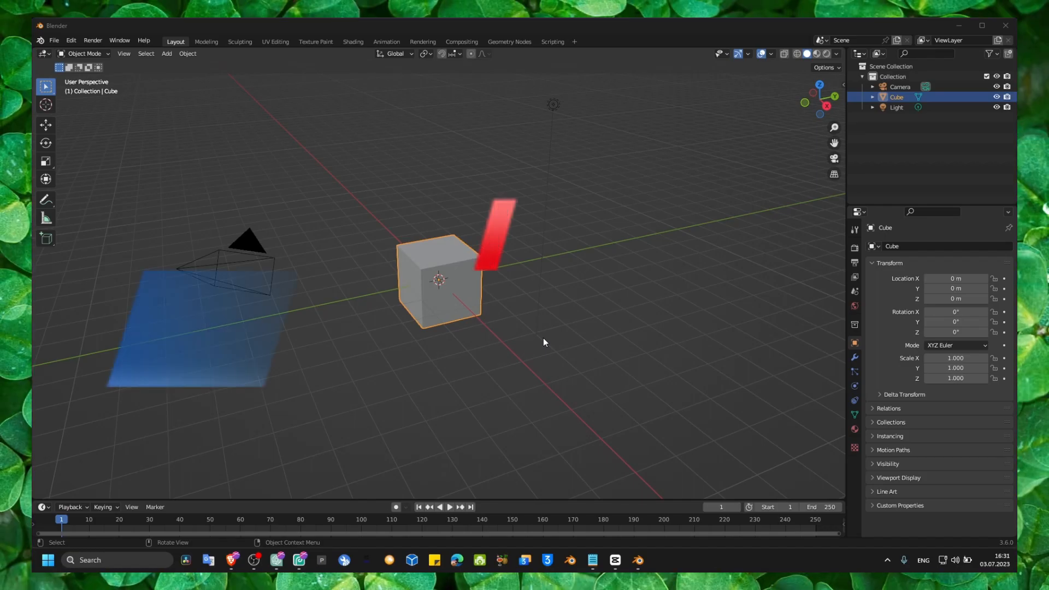
Select the default cube and confirm the delete prompt
left_click(591, 561)
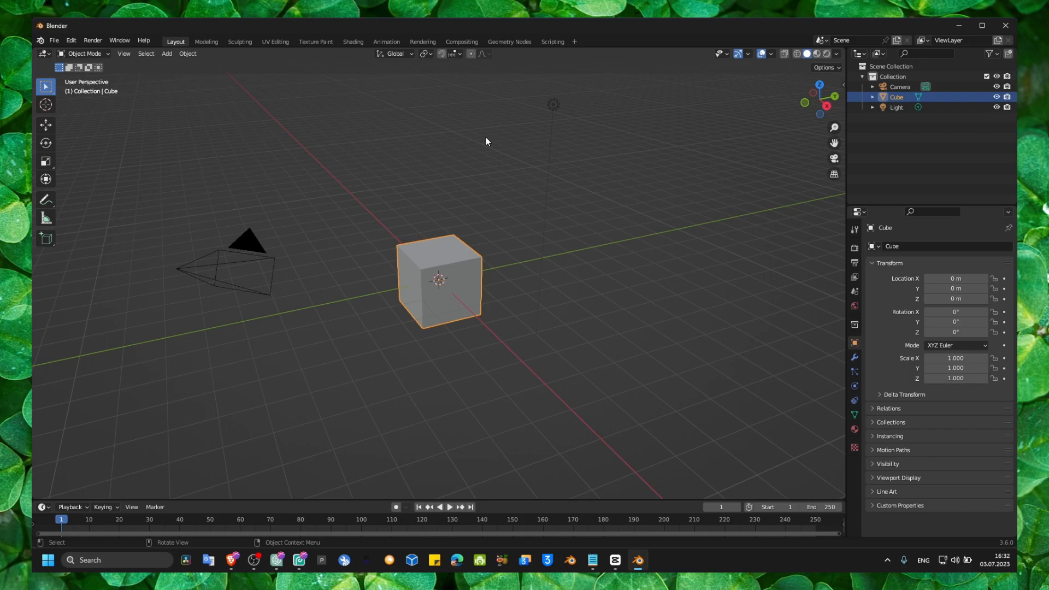
mouse_move(592, 560)
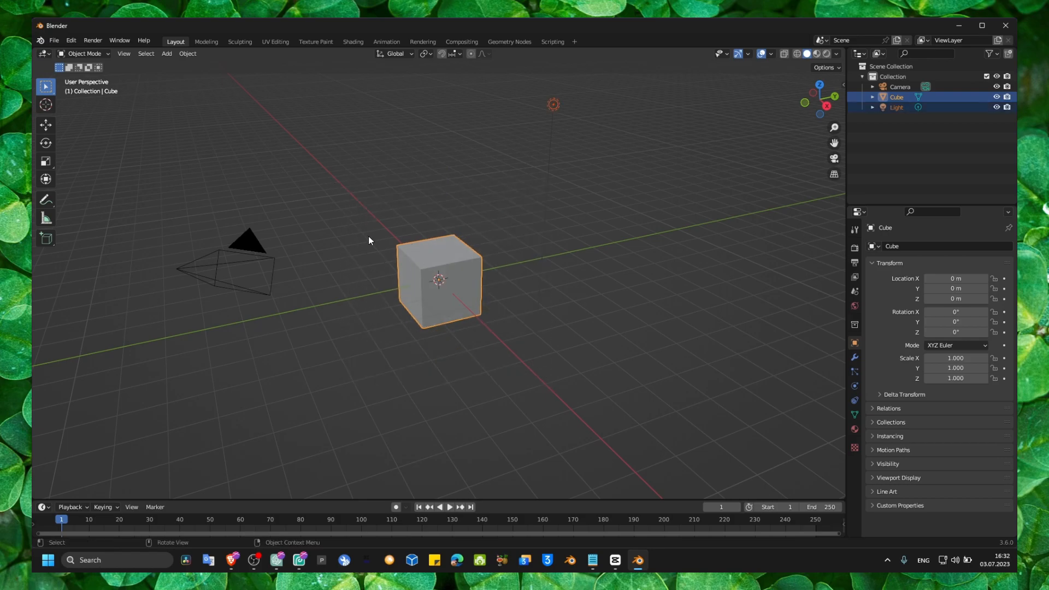
left_click(368, 239)
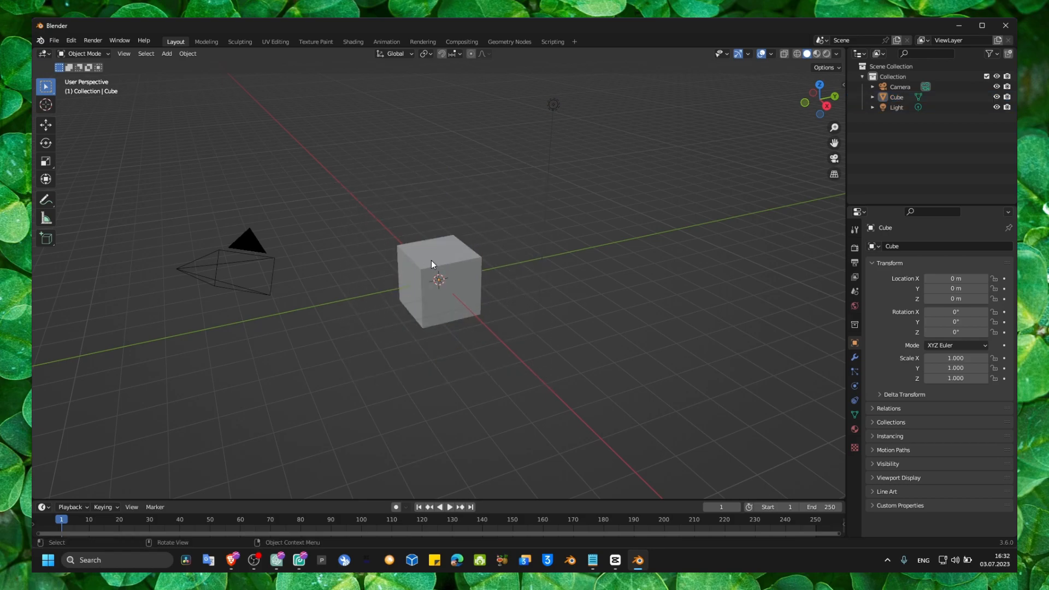
left_click(438, 278)
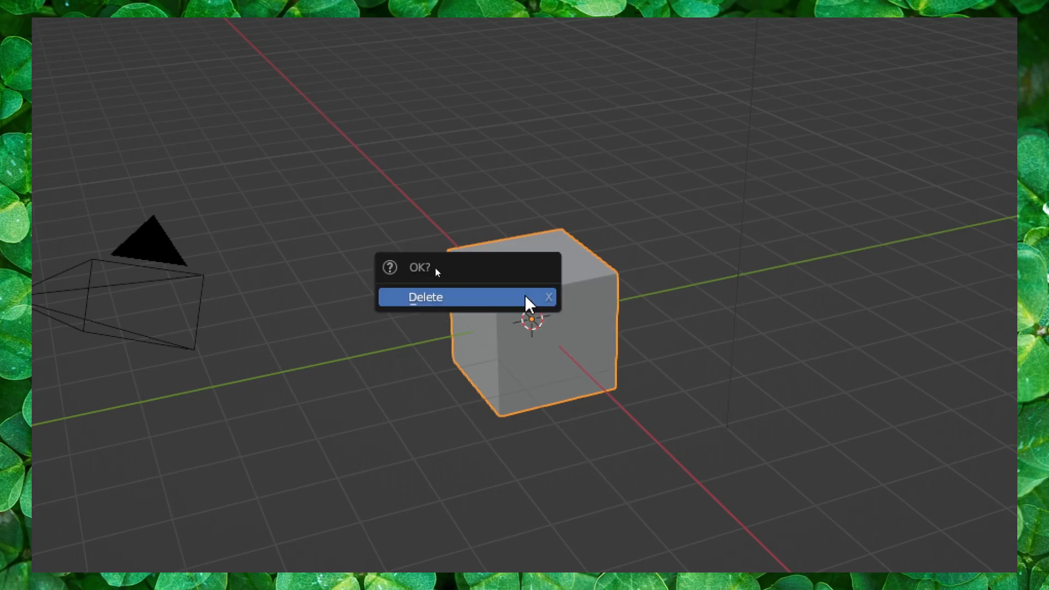
left_click(426, 296)
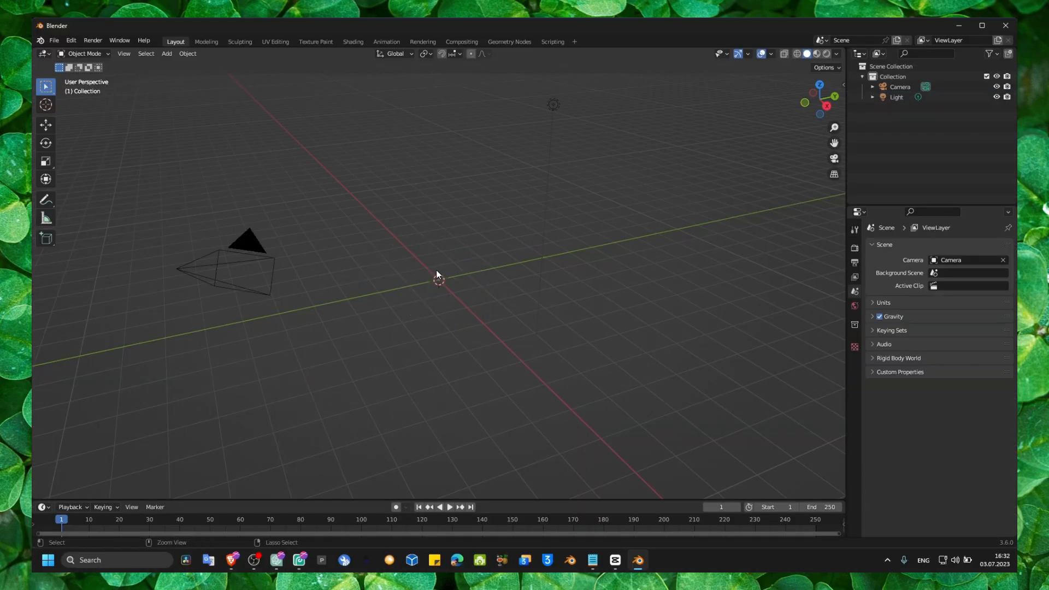
Add a Suzanne monkey head mesh through the viewport object menus
right_click(456, 274)
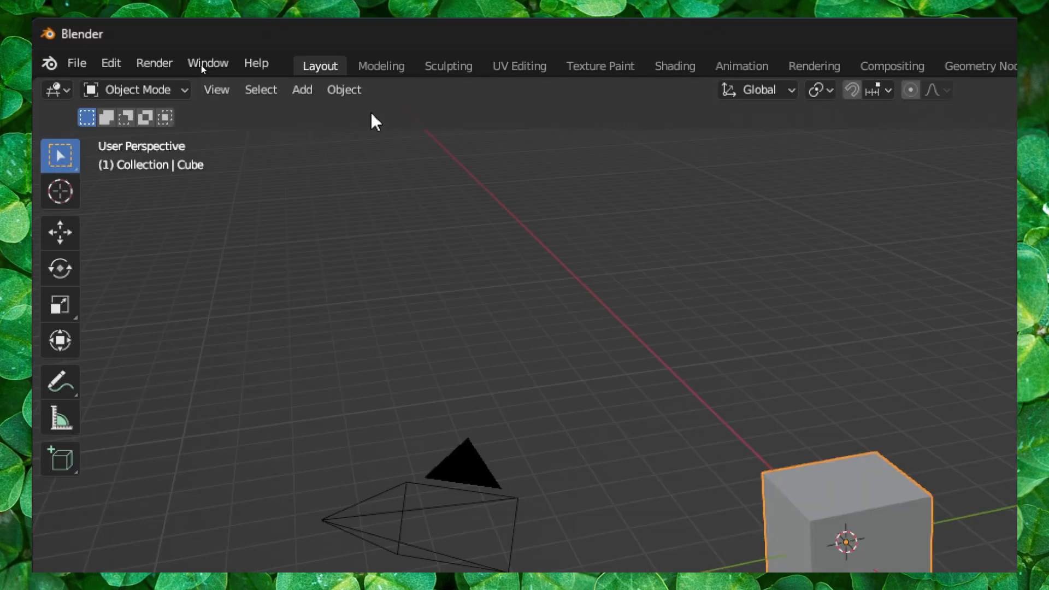
left_click(344, 89)
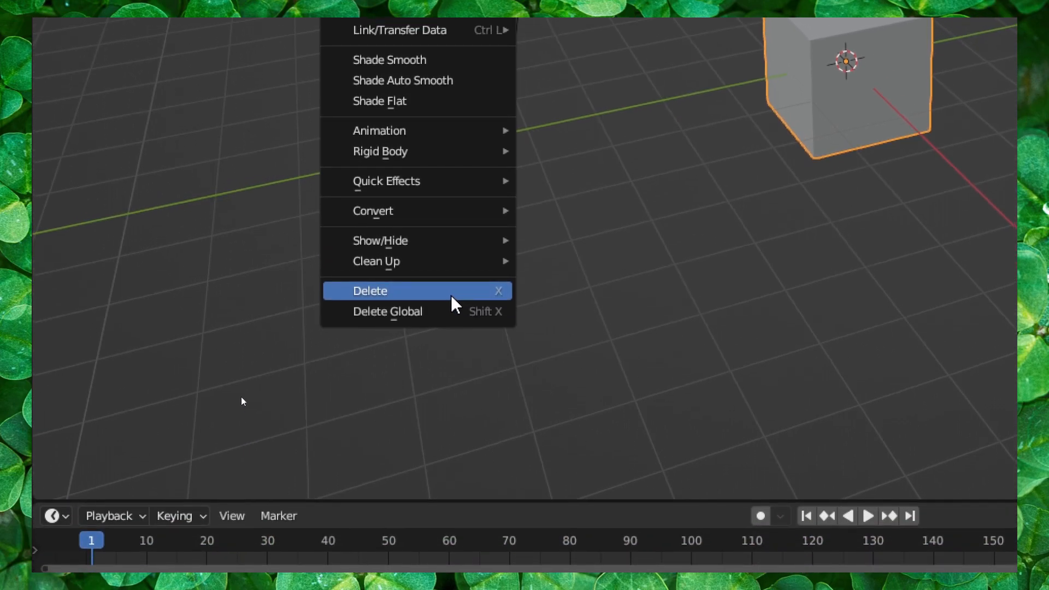
left_click(369, 290)
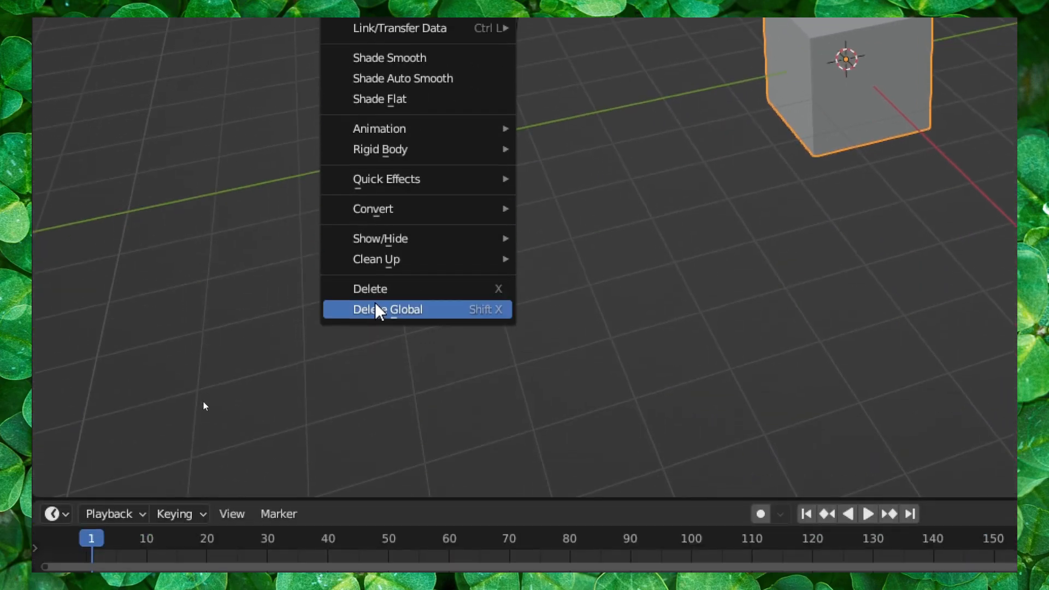
mouse_move(391, 298)
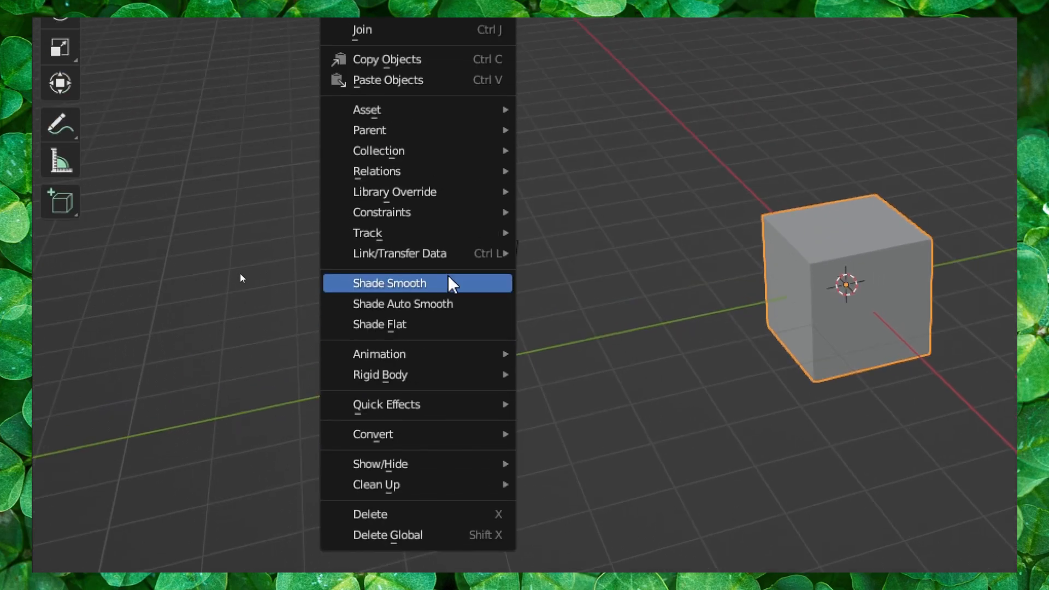
left_click(391, 282)
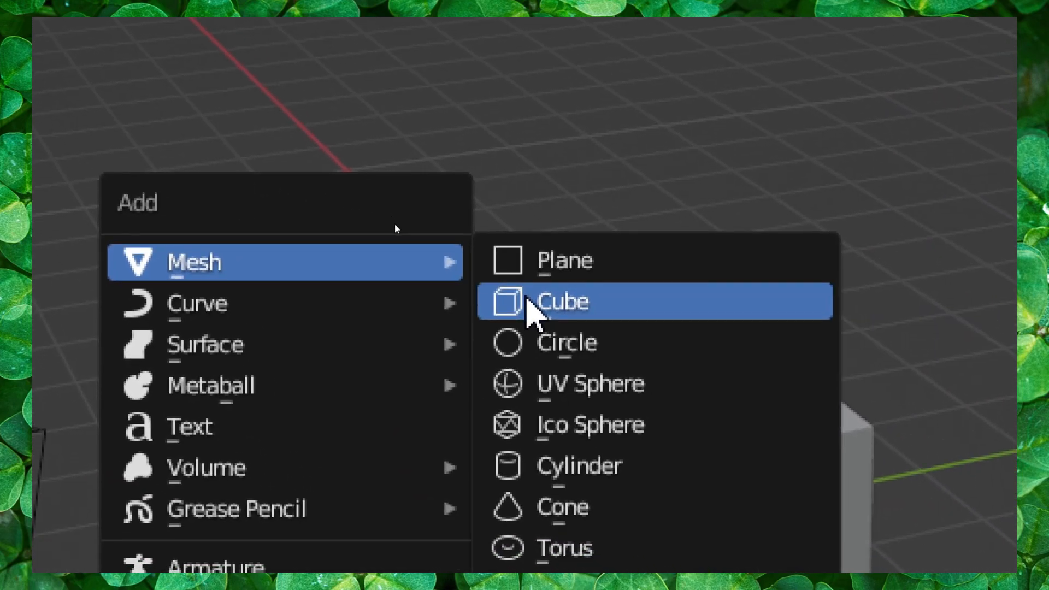
mouse_move(529, 308)
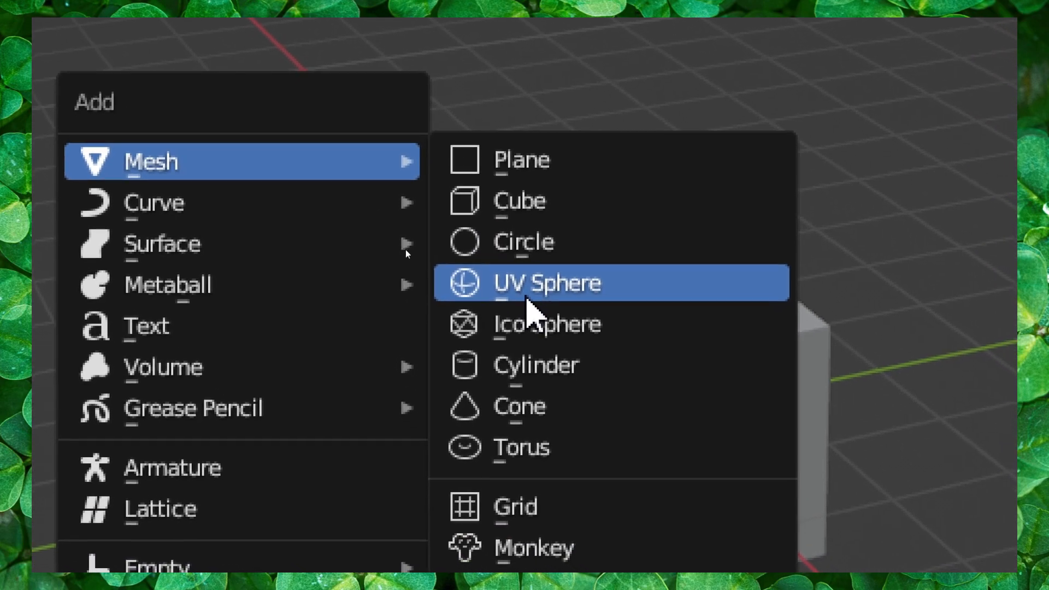
left_click(546, 282)
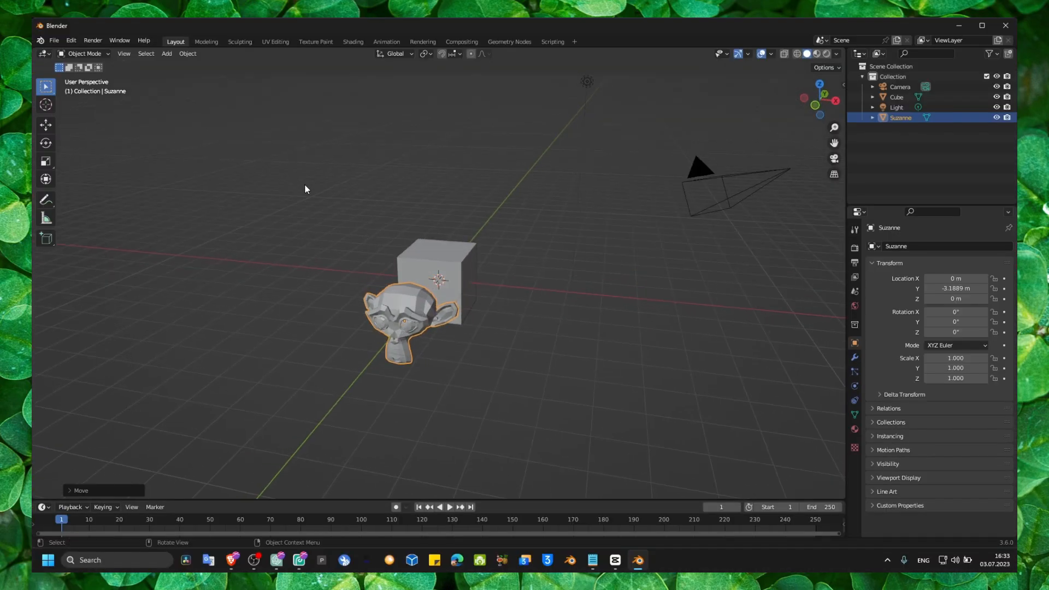
Open the viewport Add menu to reveal curve types like Bezier and Path
left_click(166, 54)
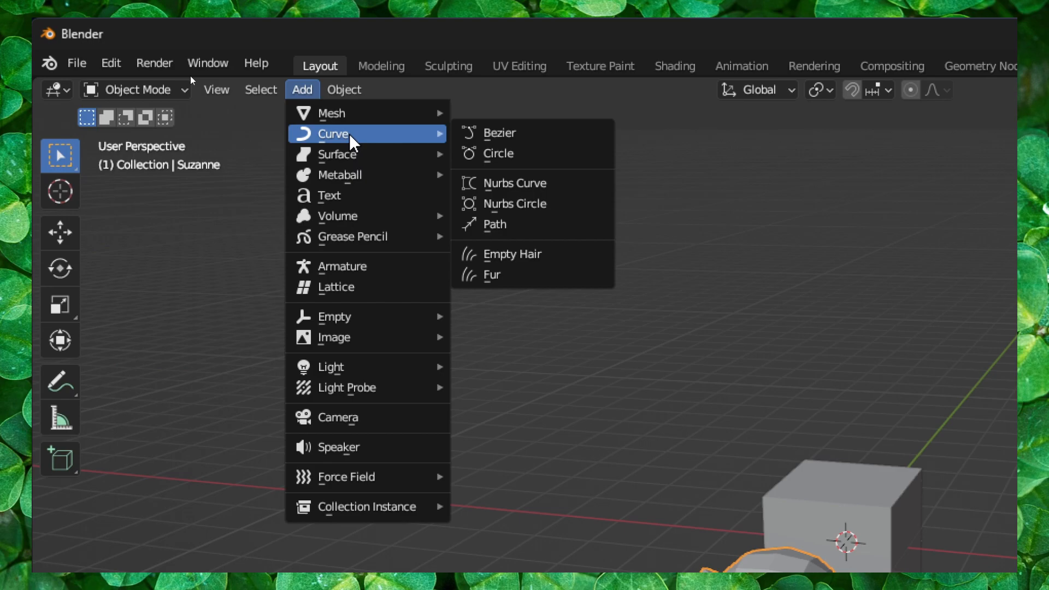
mouse_move(301, 89)
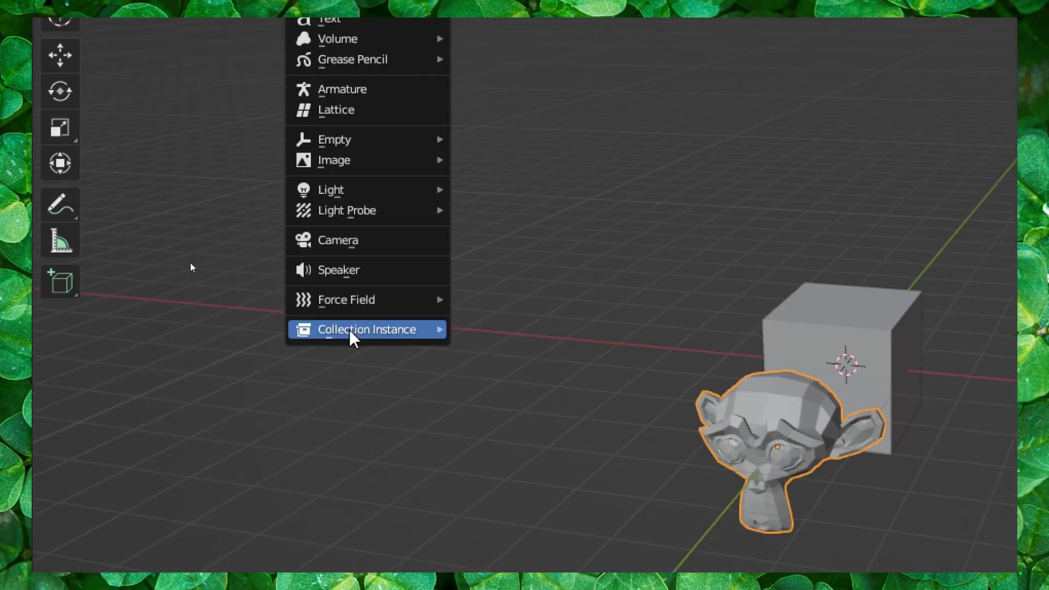
mouse_move(330, 301)
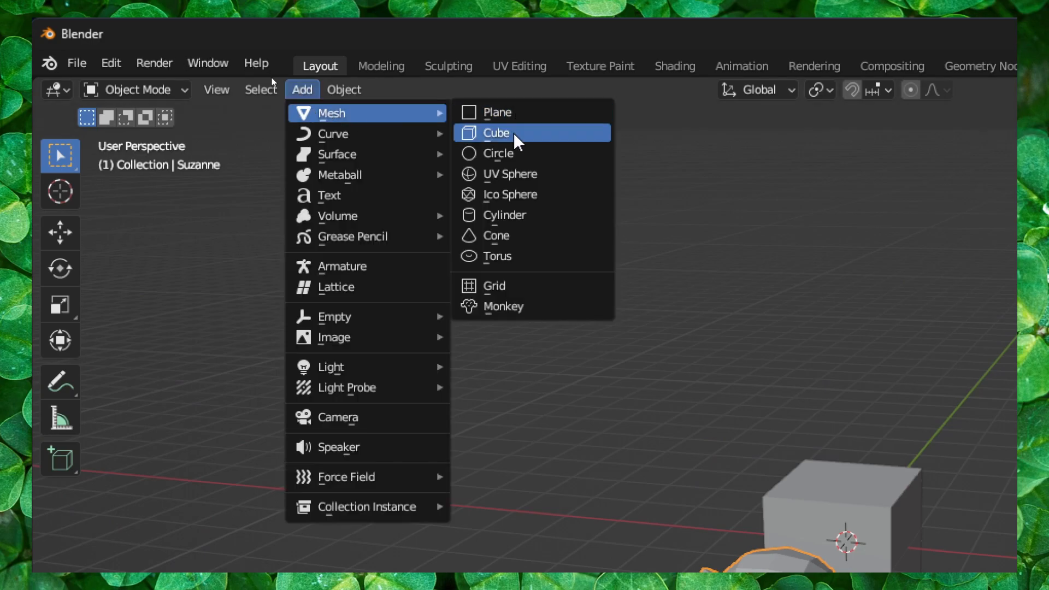
mouse_move(528, 173)
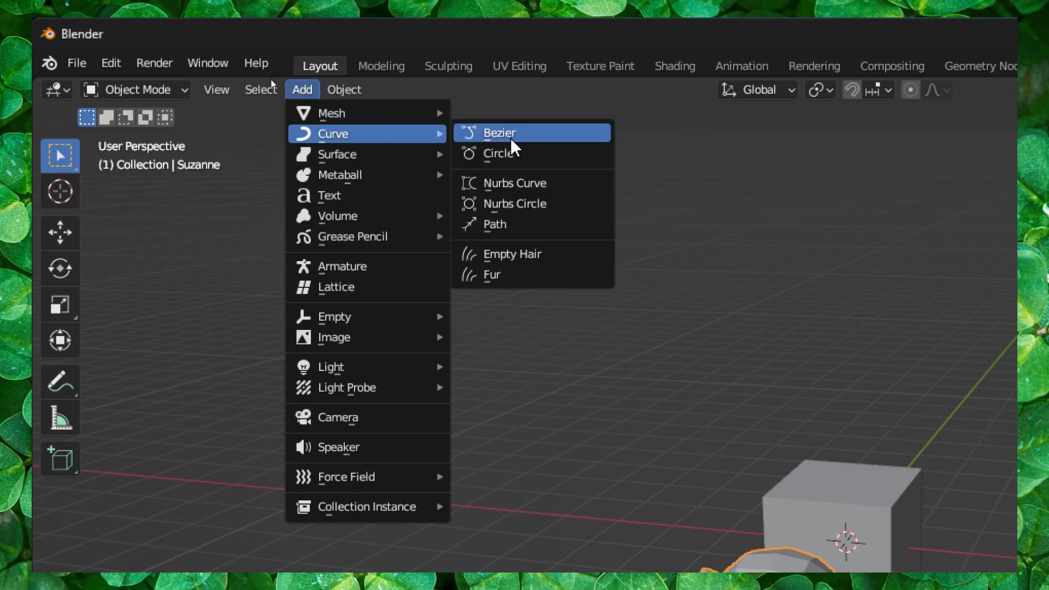
Add a NURBS path curve to the scene and scroll down the panel
left_click(495, 224)
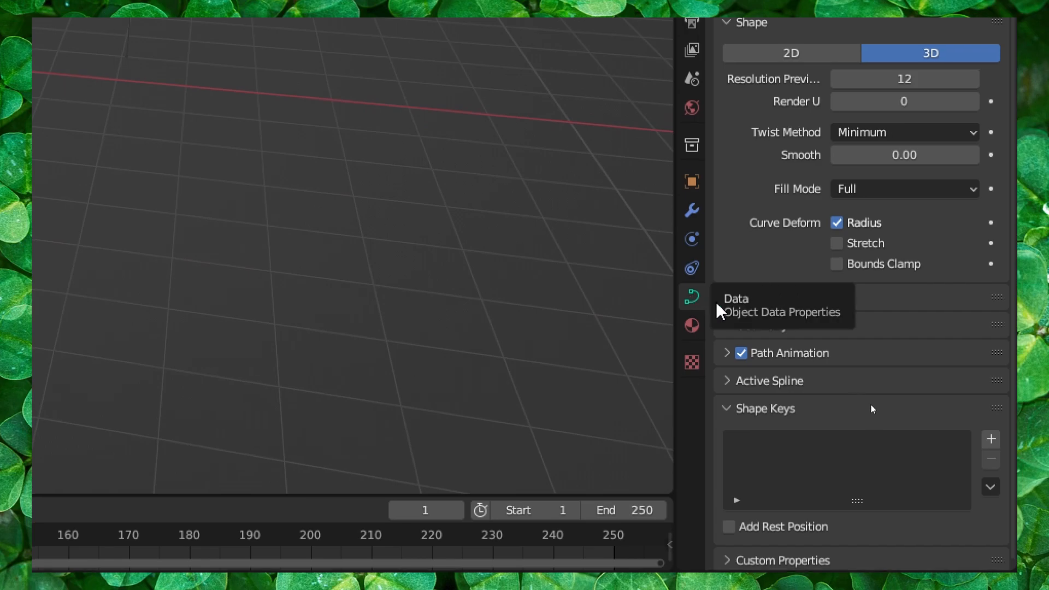
scroll("down", 3)
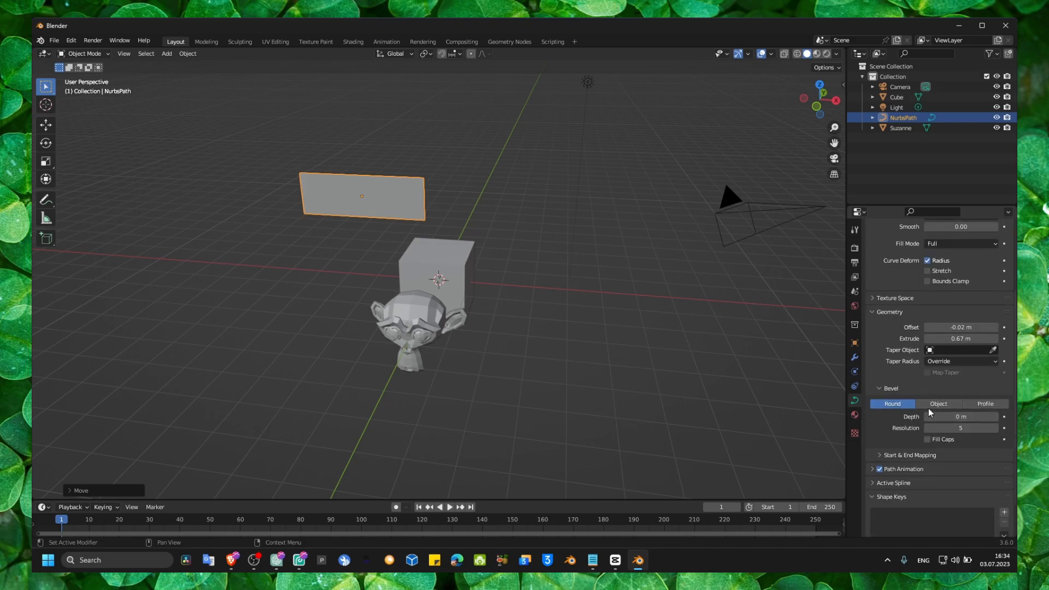
Switch the NURBS path's Geometry bevel mode to Object
left_click(938, 404)
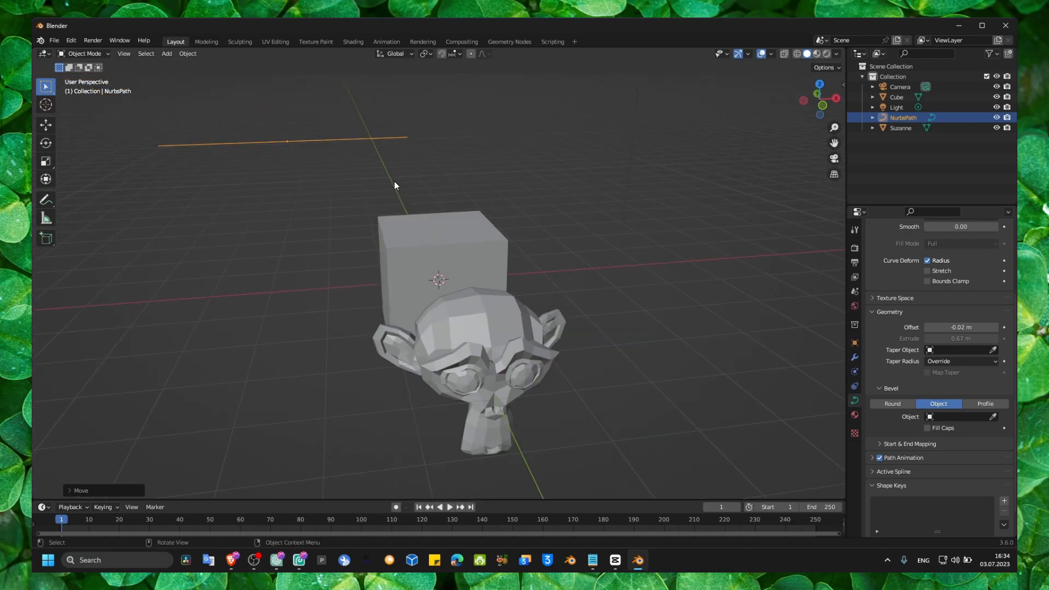
mouse_move(479, 226)
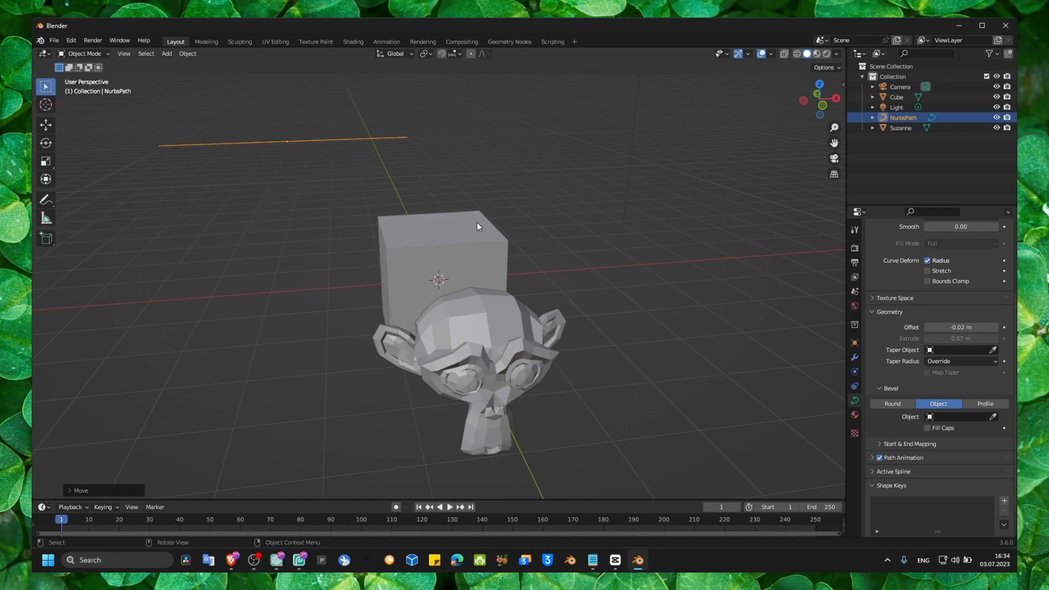
mouse_move(457, 235)
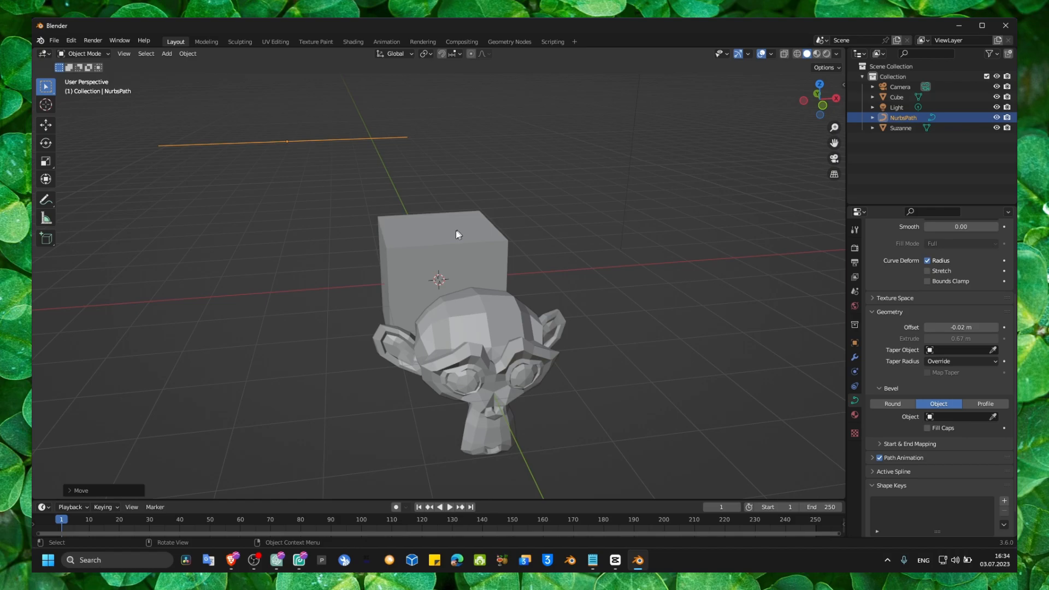
mouse_move(446, 255)
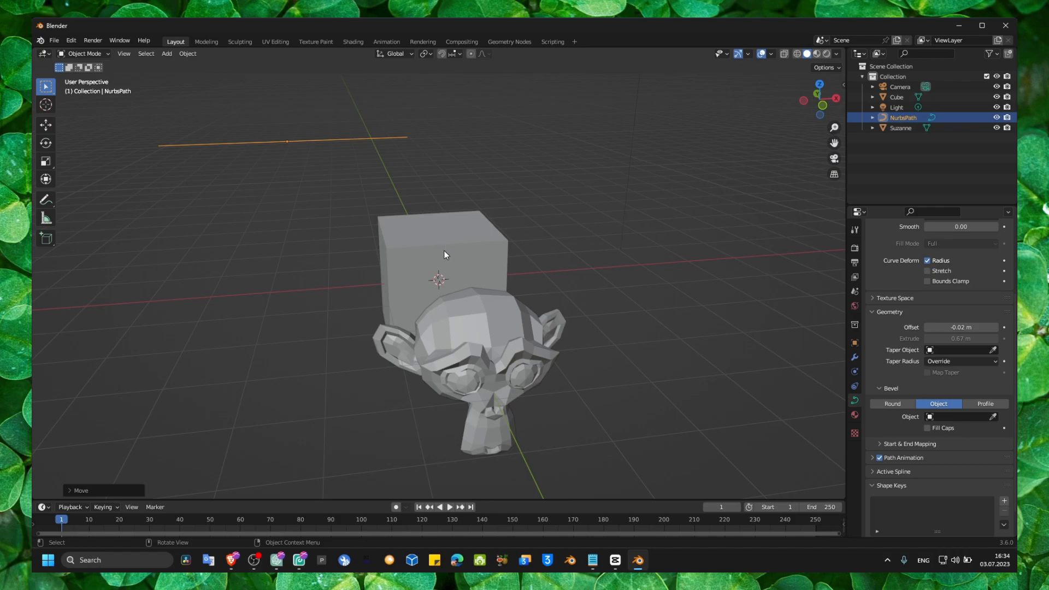
mouse_move(515, 295)
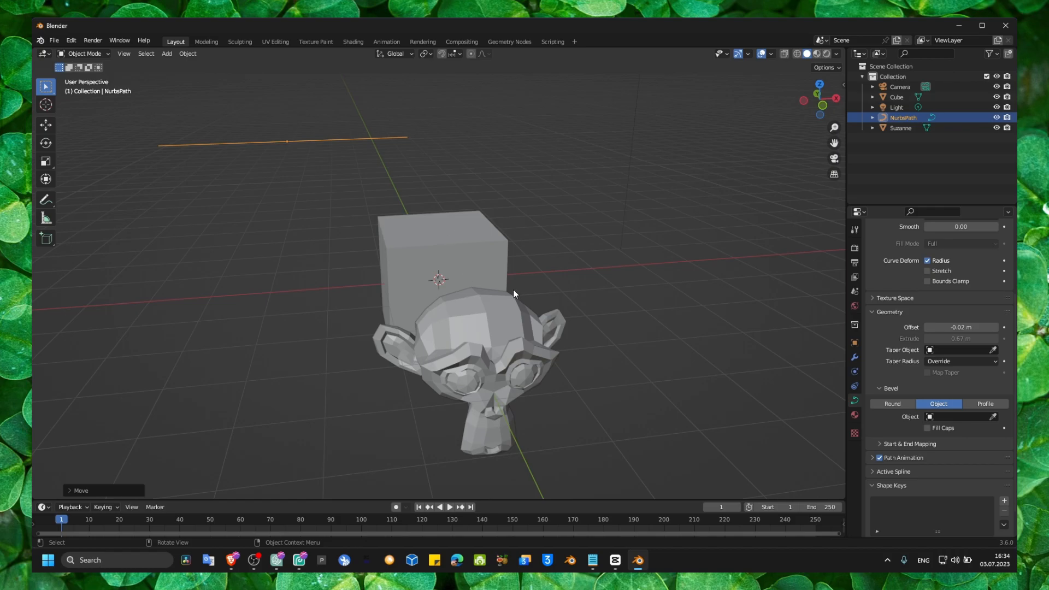